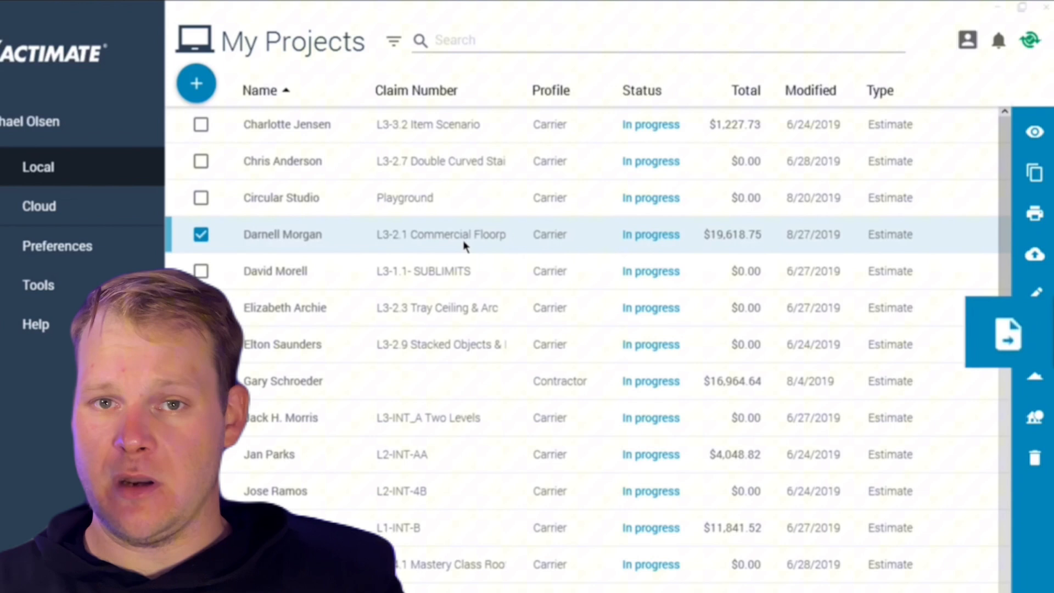
- Export the checked project's line items to Excel via the toolbar export and EXPORT confirmation
{"action": "left_click", "coordinate": [1008, 332]}
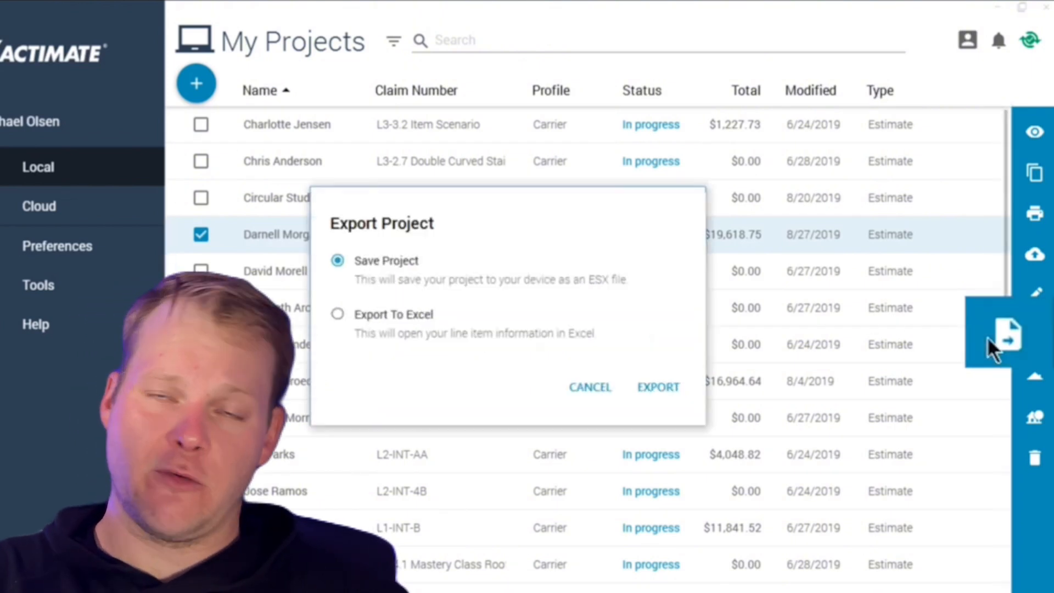
{"action": "mouse_move", "coordinate": [1029, 342]}
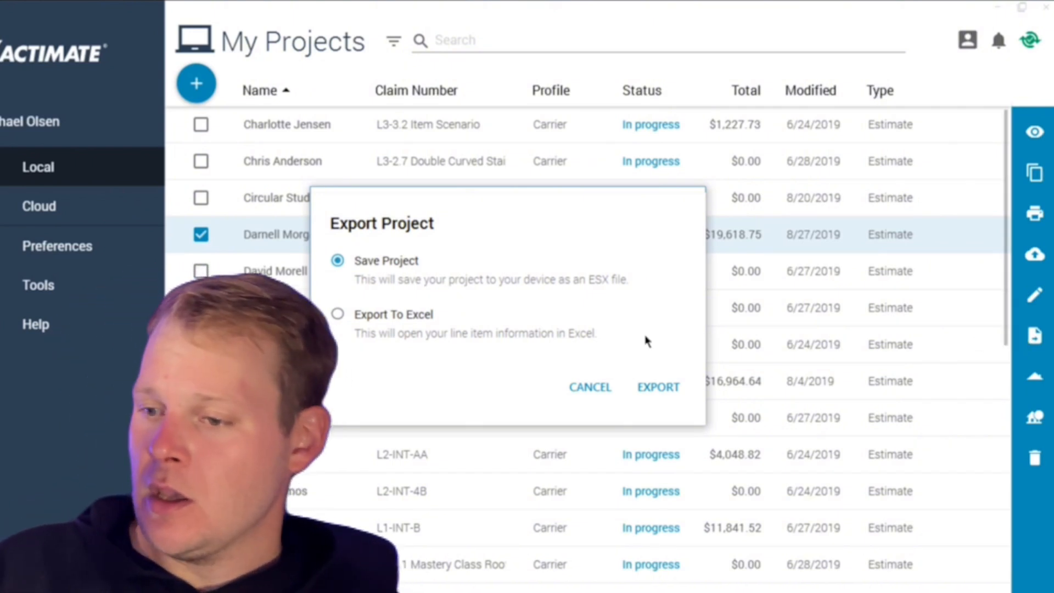
{"action": "left_click", "coordinate": [337, 314]}
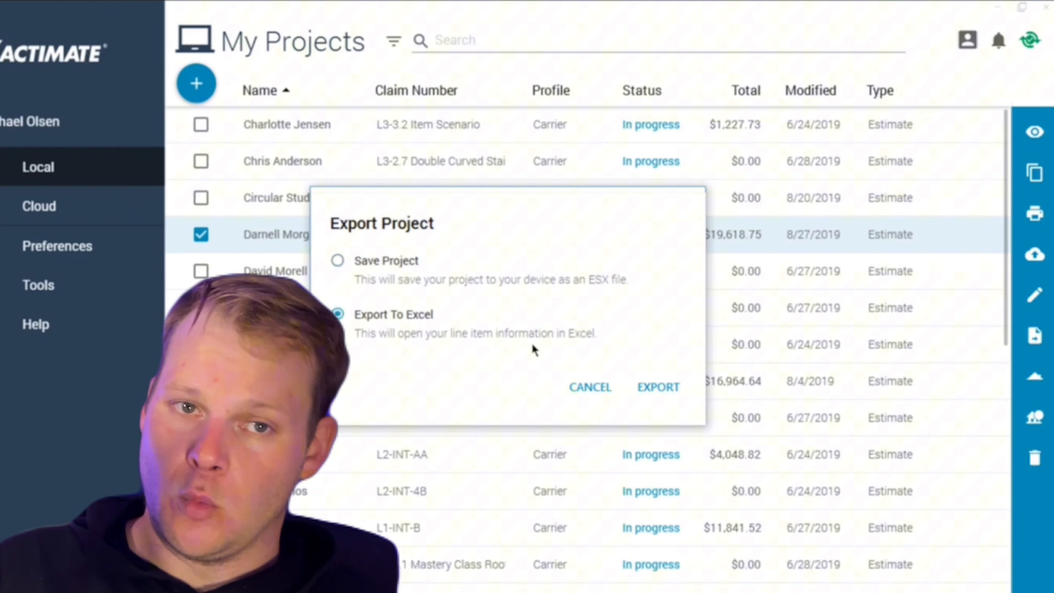
{"action": "left_click", "coordinate": [589, 386]}
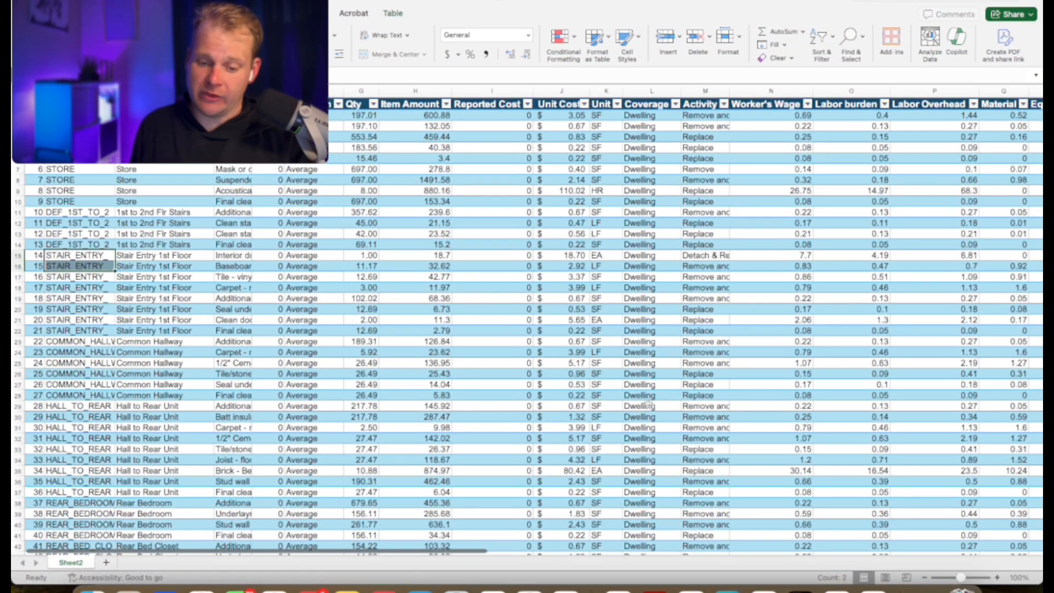
- AutoSum the RCV column to 59,927.32 and format its values as Accounting dollar amounts
{"action": "scroll", "scroll_direction": "right", "scroll_amount": 3}
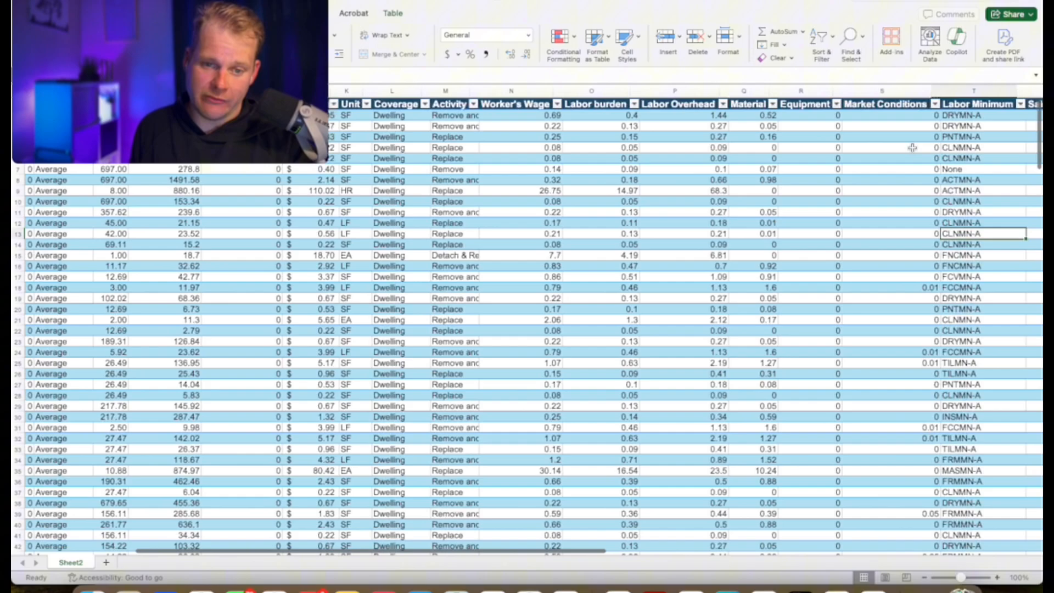
{"action": "scroll", "scroll_direction": "right", "scroll_amount": 3}
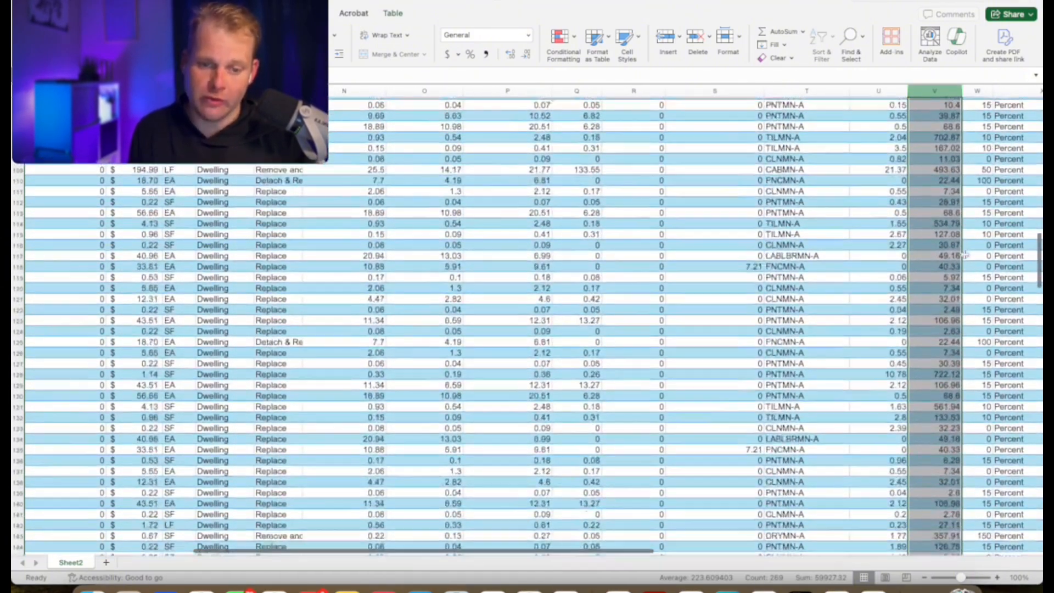
{"action": "scroll", "scroll_direction": "down", "scroll_amount": 3}
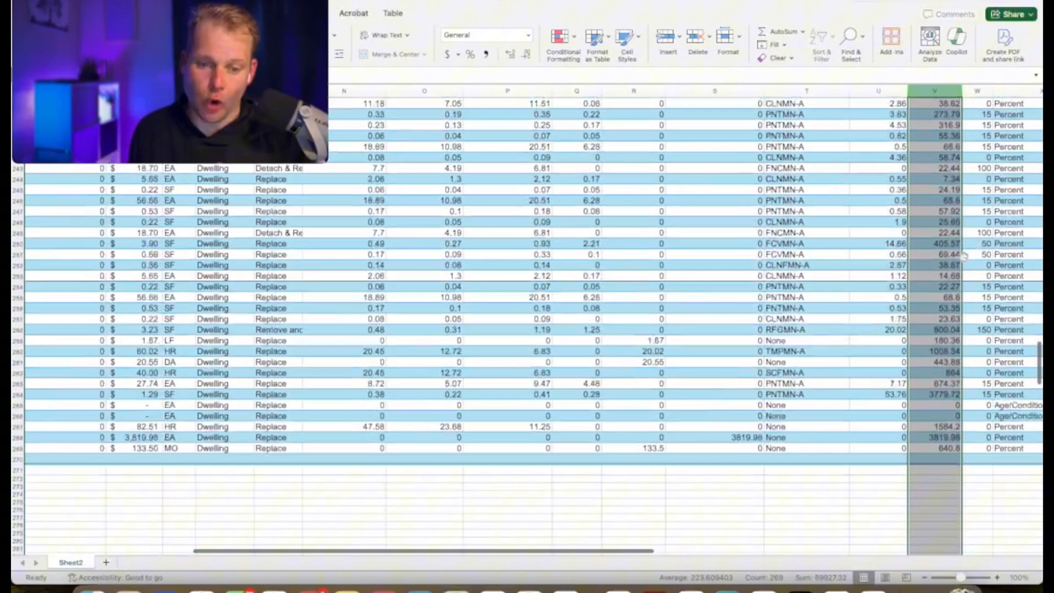
{"action": "scroll", "scroll_direction": "down", "scroll_amount": 3}
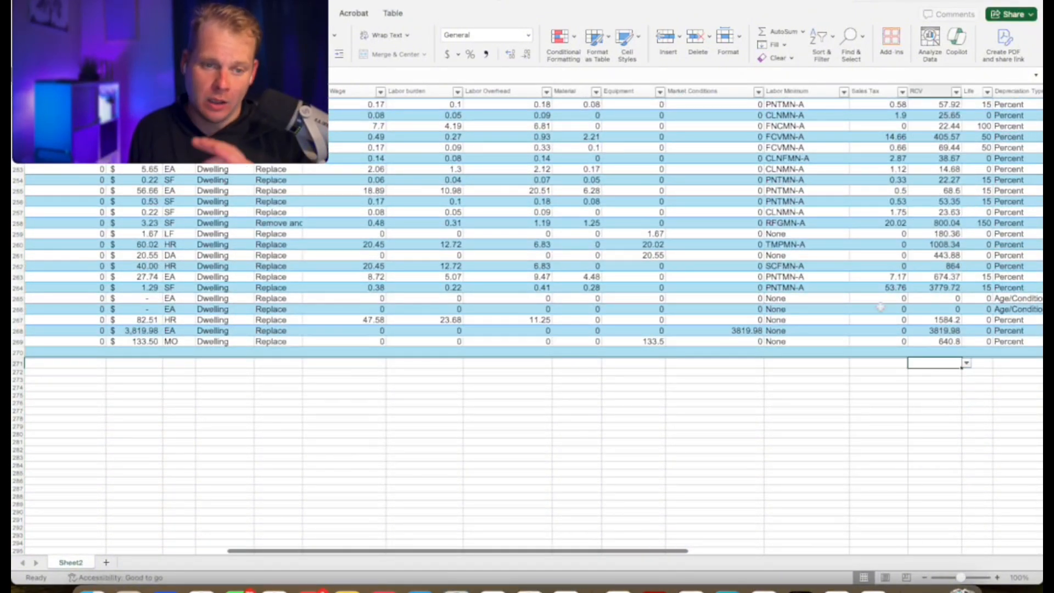
{"action": "left_click", "coordinate": [779, 32]}
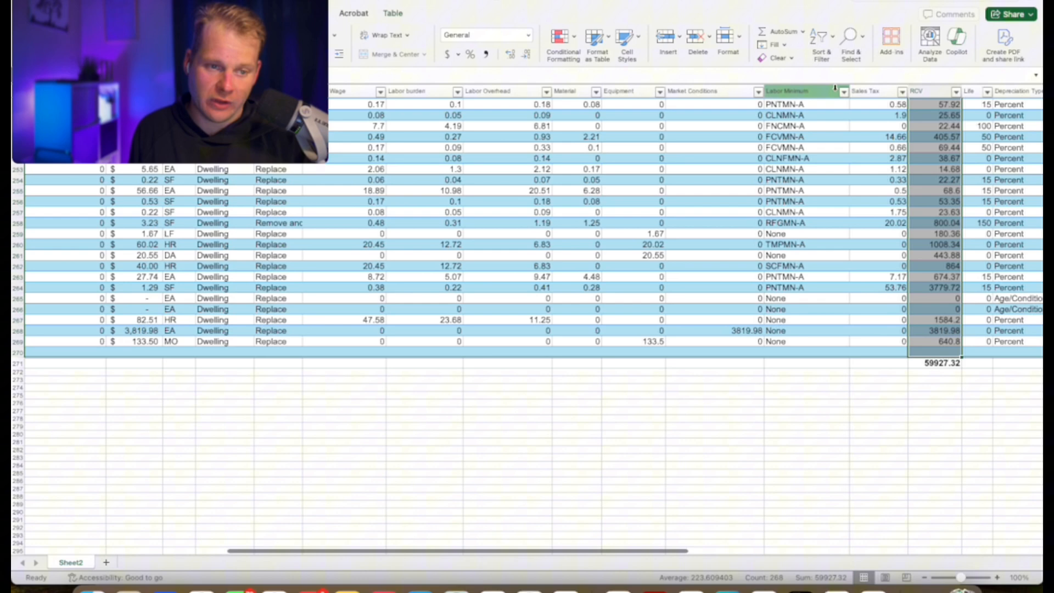
{"action": "left_click", "coordinate": [528, 34]}
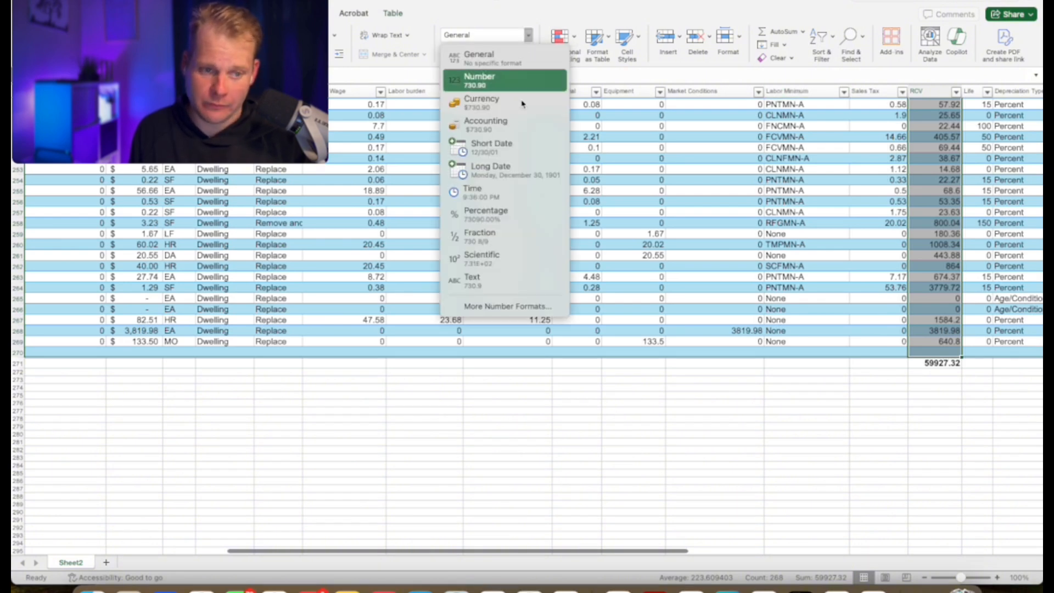
{"action": "left_click", "coordinate": [484, 124]}
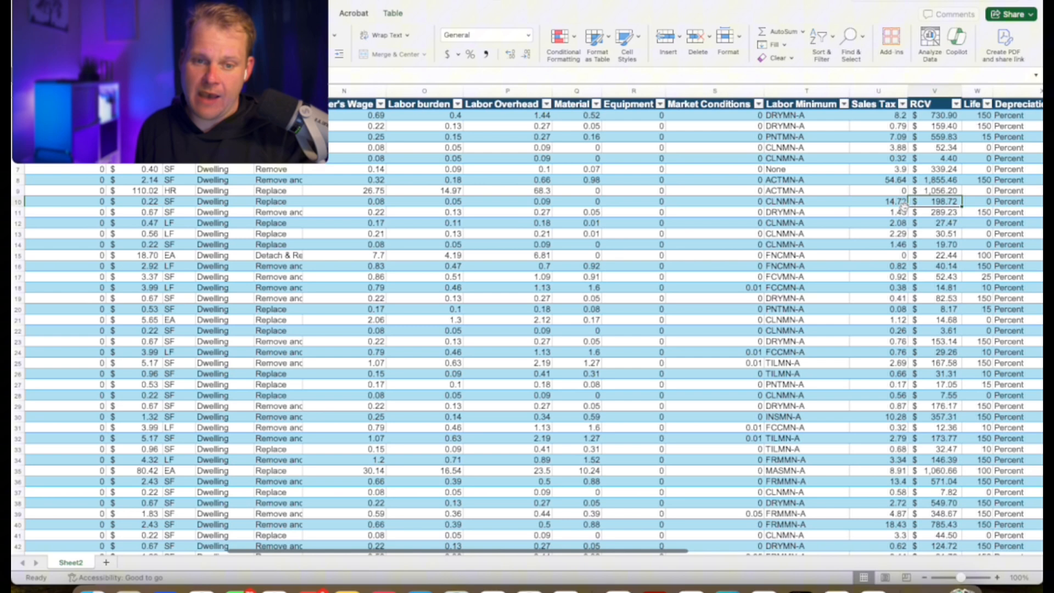
- Filter the Cat column to ELE and LIT only, leaving 5 rows with RCV total 997.42
{"action": "scroll", "scroll_direction": "right", "scroll_amount": 3}
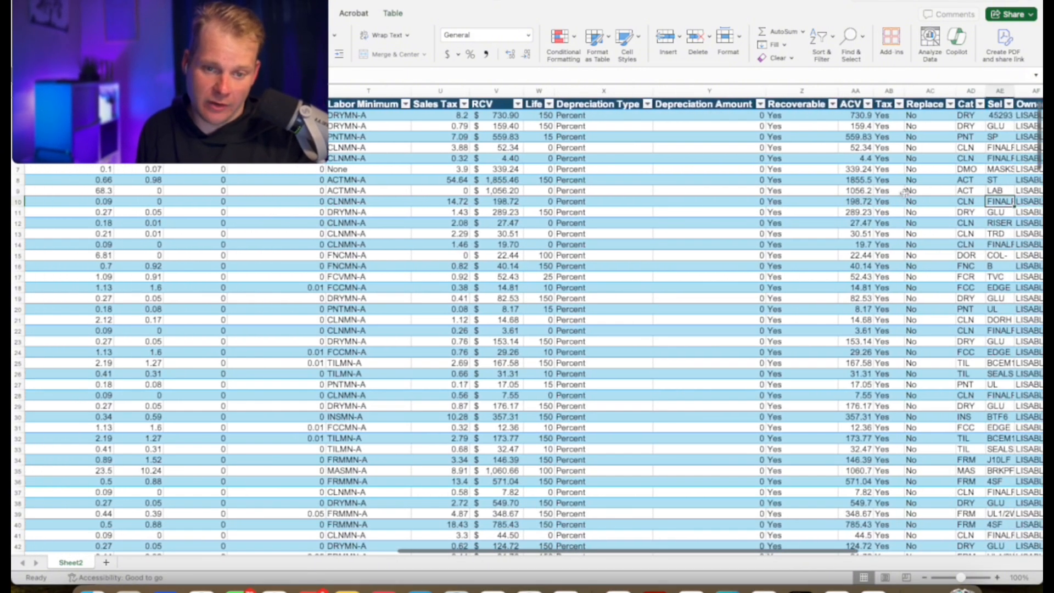
{"action": "left_click", "coordinate": [896, 103]}
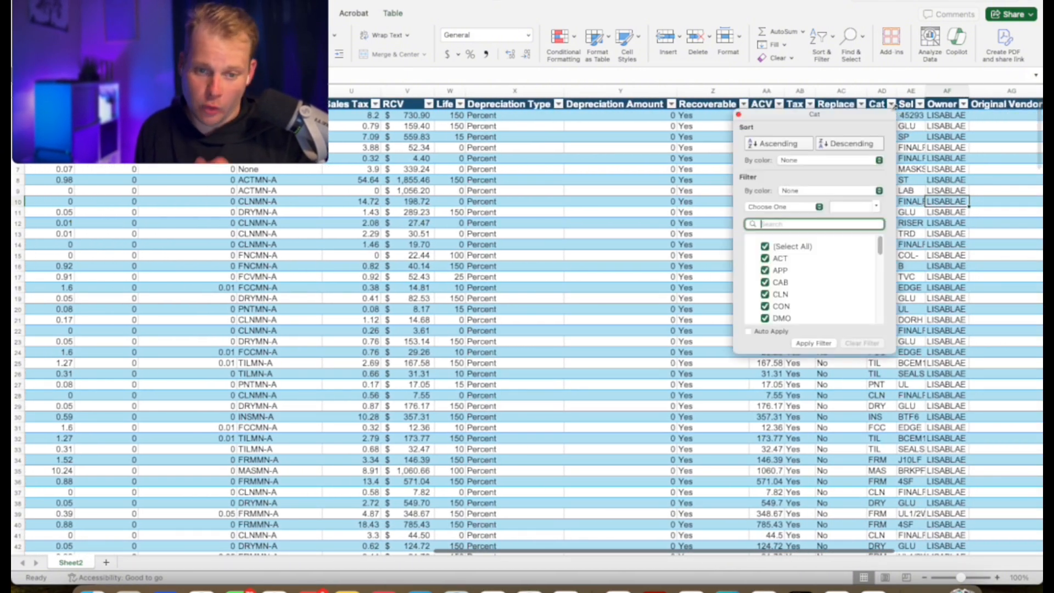
{"action": "left_click", "coordinate": [764, 246]}
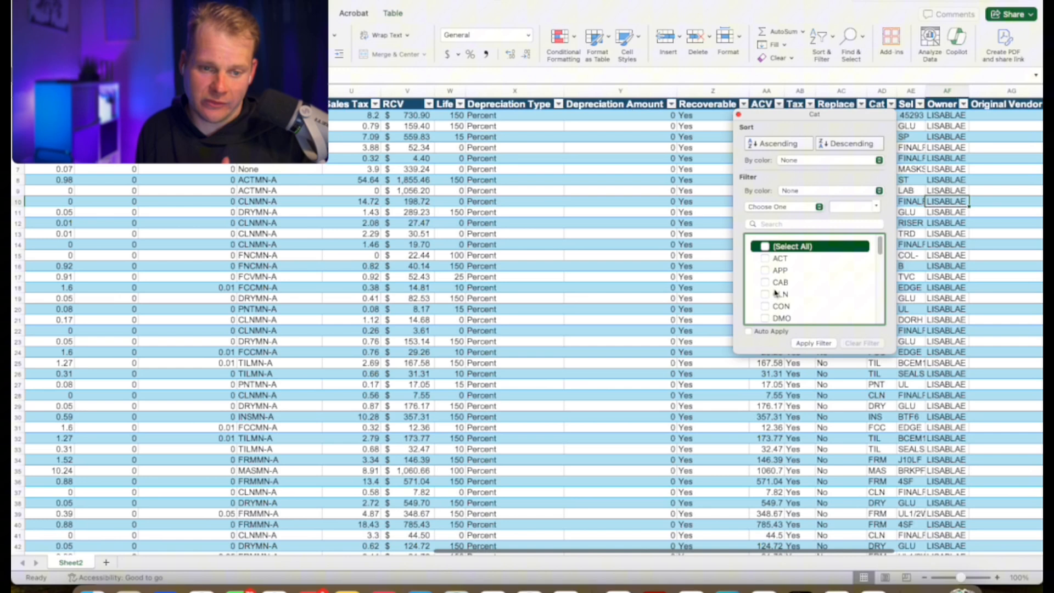
{"action": "scroll", "scroll_direction": "down", "scroll_amount": 3}
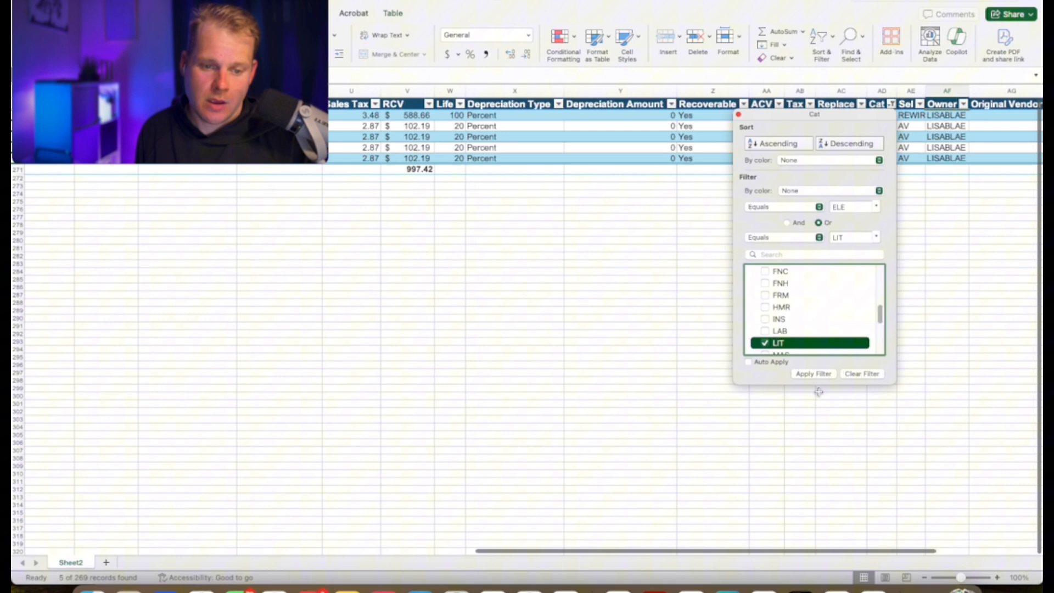
{"action": "left_click", "coordinate": [813, 373]}
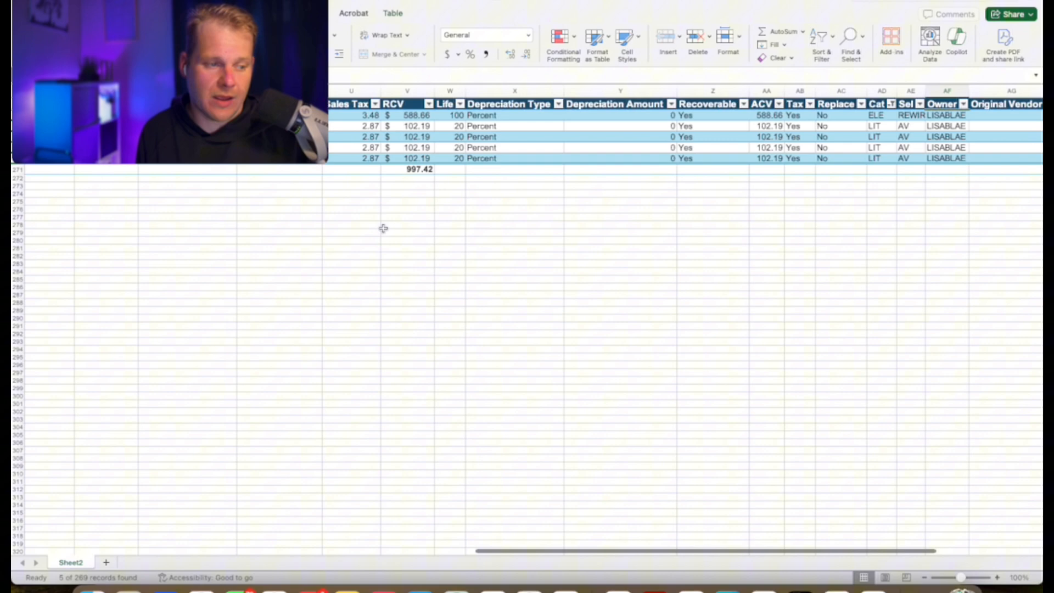
{"action": "mouse_move", "coordinate": [395, 283]}
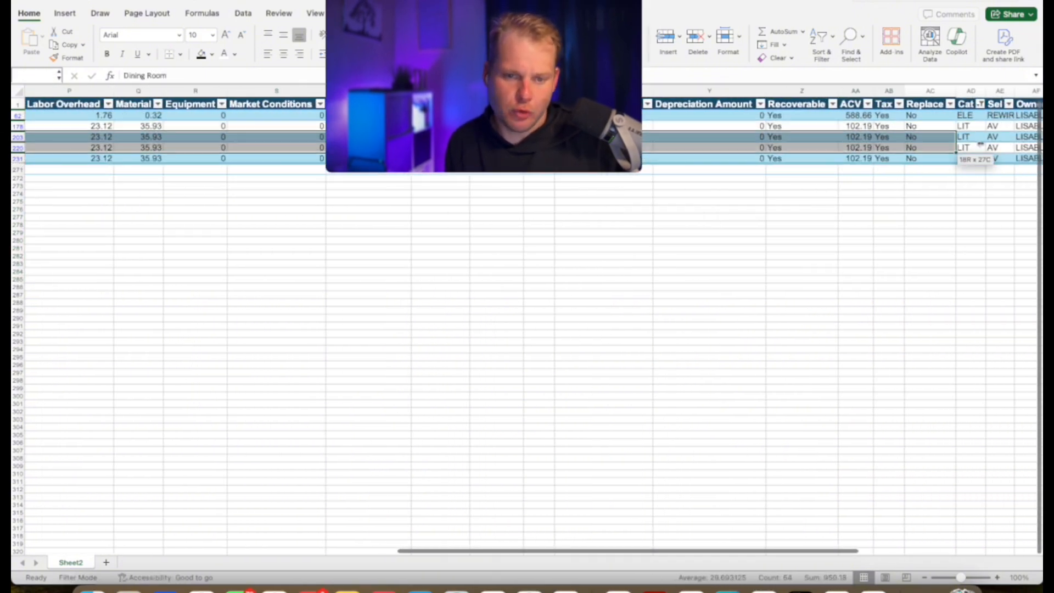
{"action": "scroll", "scroll_direction": "right", "scroll_amount": 3}
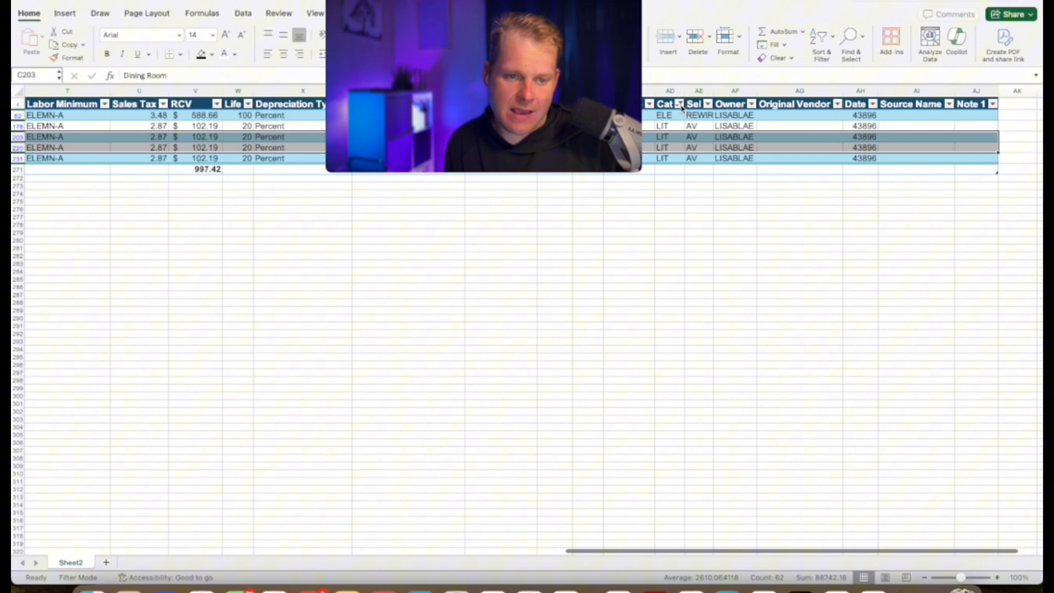
- Clear the Cat column filter so every category shows again
{"action": "left_click", "coordinate": [678, 103]}
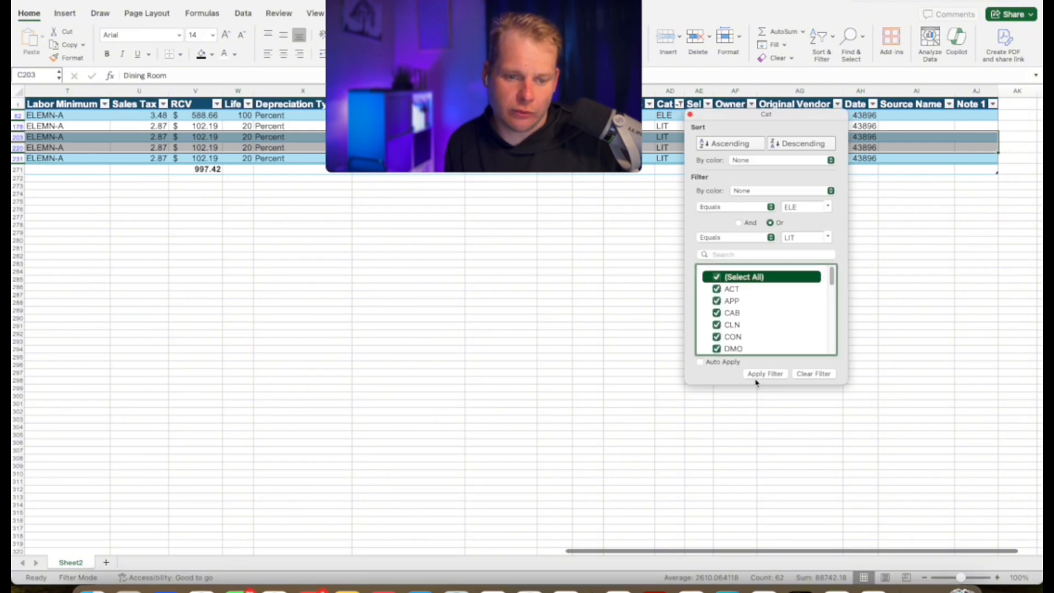
{"action": "left_click", "coordinate": [812, 373]}
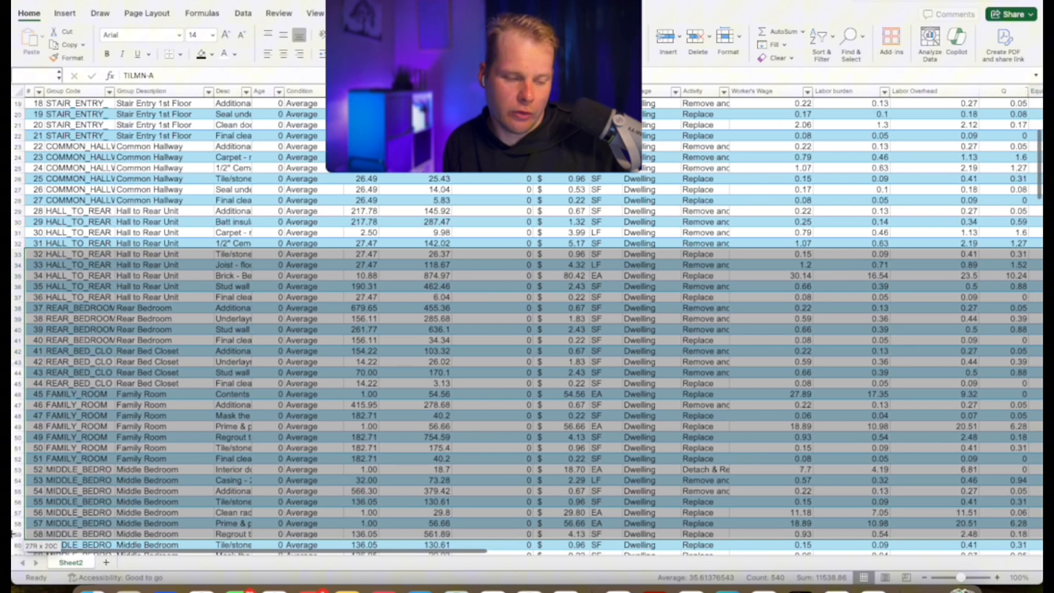
{"action": "scroll", "scroll_direction": "up", "scroll_amount": 3}
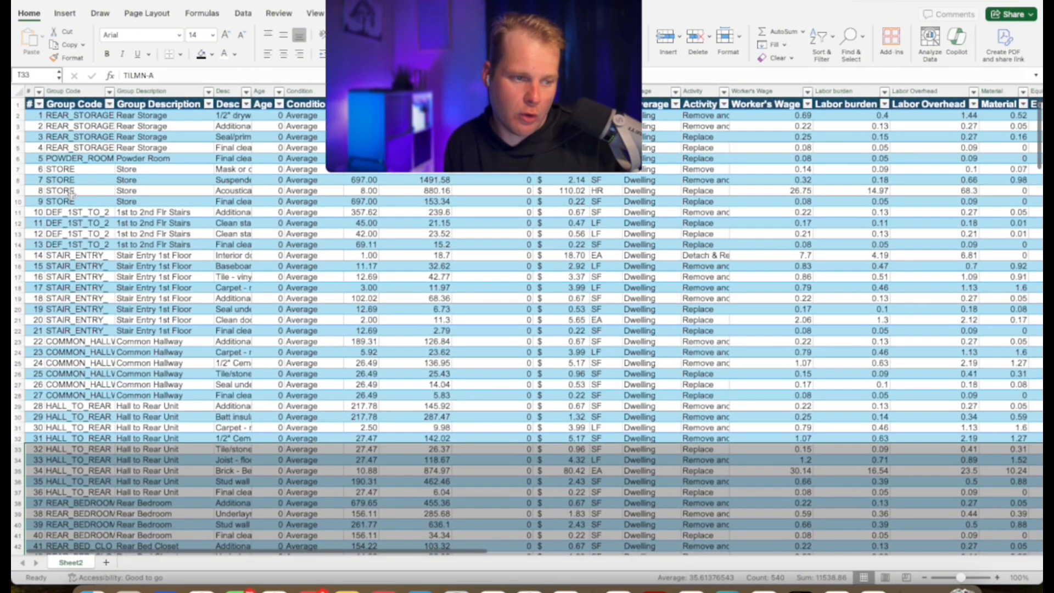
- Filter Group Code to BATHROOM (RCV total 10,344.05), then clear that filter to show all rows
{"action": "left_click", "coordinate": [100, 91]}
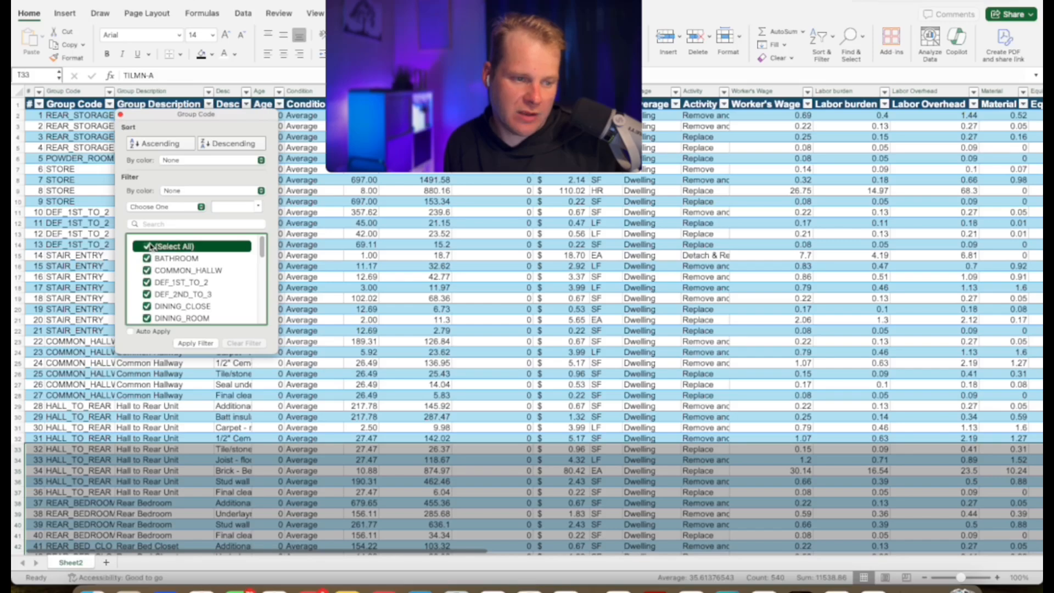
{"action": "left_click", "coordinate": [146, 244]}
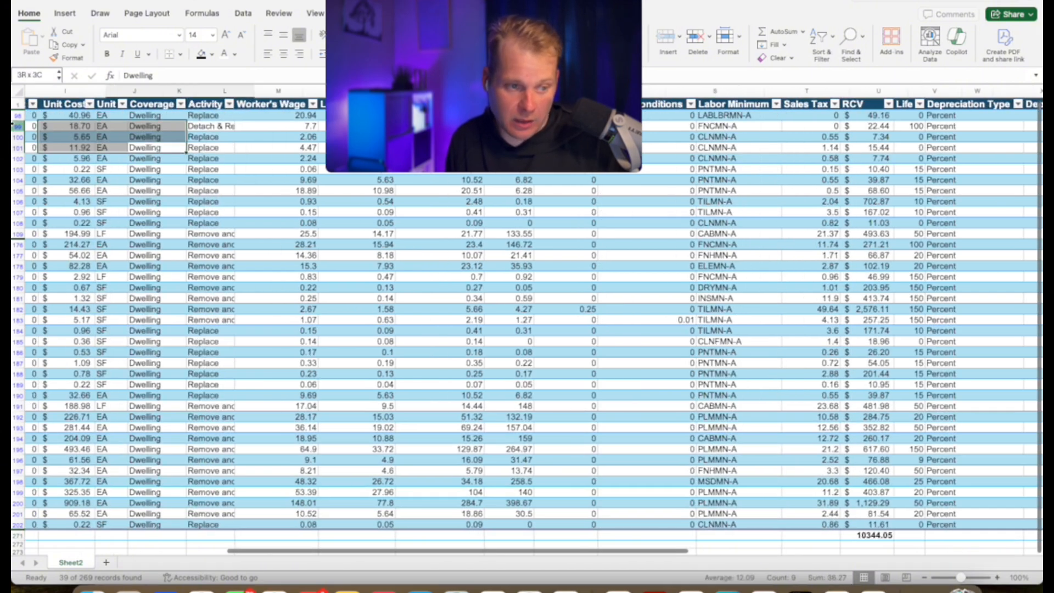
{"action": "scroll", "scroll_direction": "left", "scroll_amount": 3}
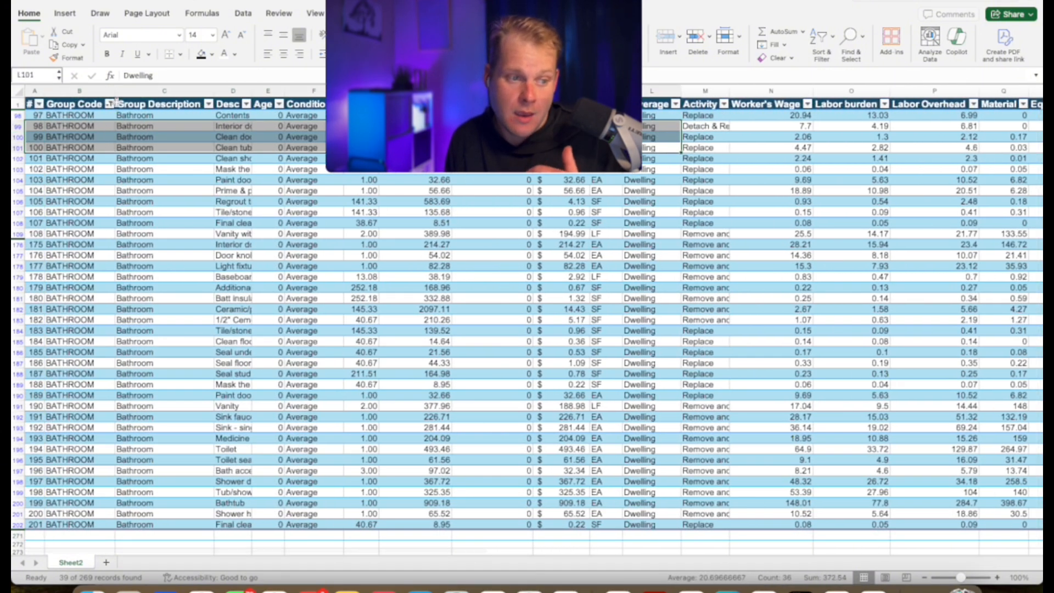
{"action": "left_click", "coordinate": [214, 103]}
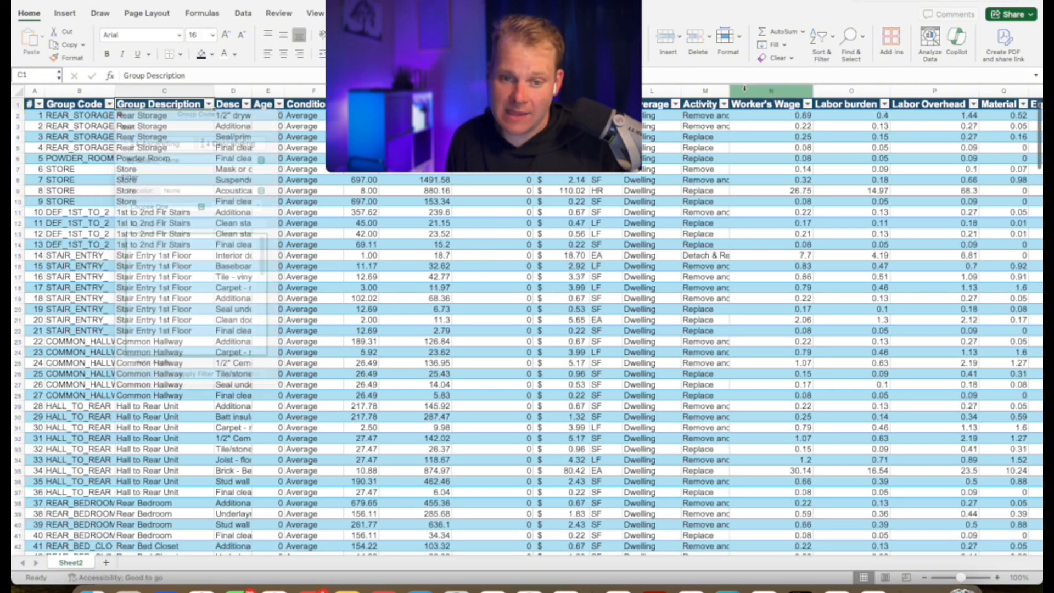
{"action": "left_click", "coordinate": [930, 42]}
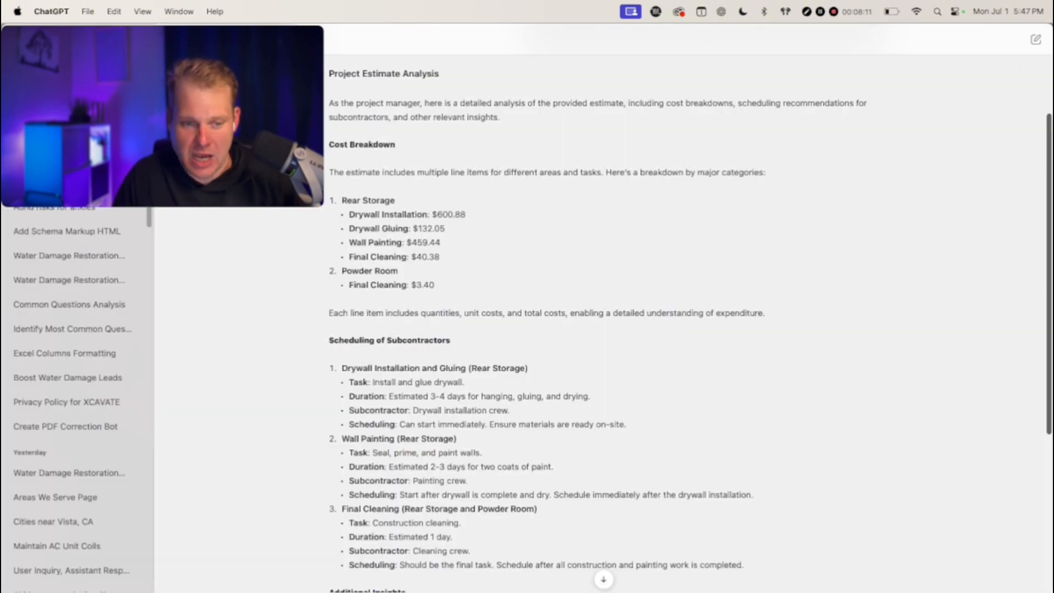
- Scroll up to the uploaded estimate.xlsx prompt and its project-manager analysis reply
{"action": "scroll", "scroll_direction": "up", "scroll_amount": 3}
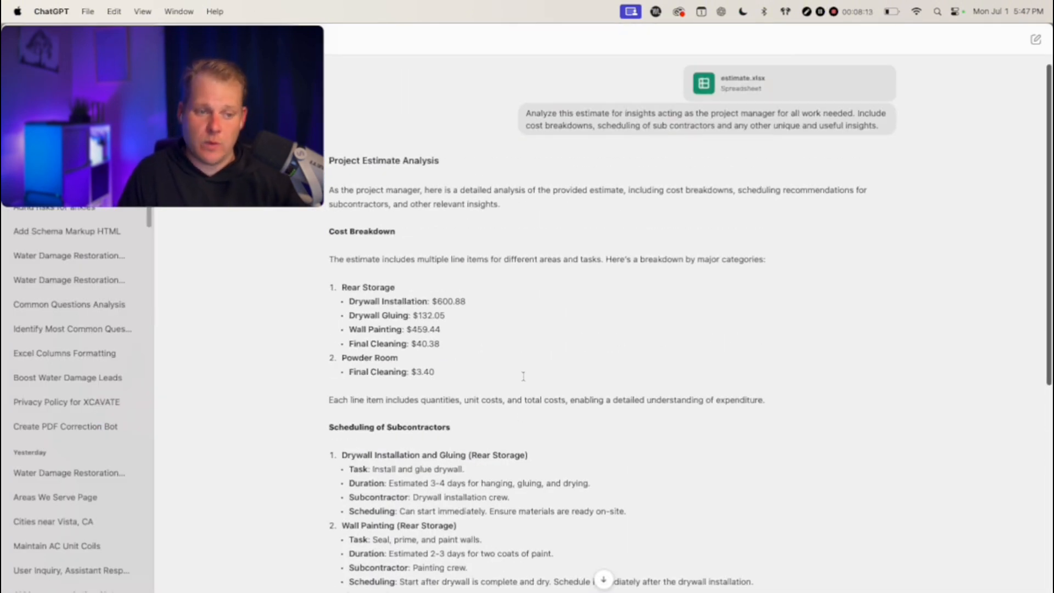